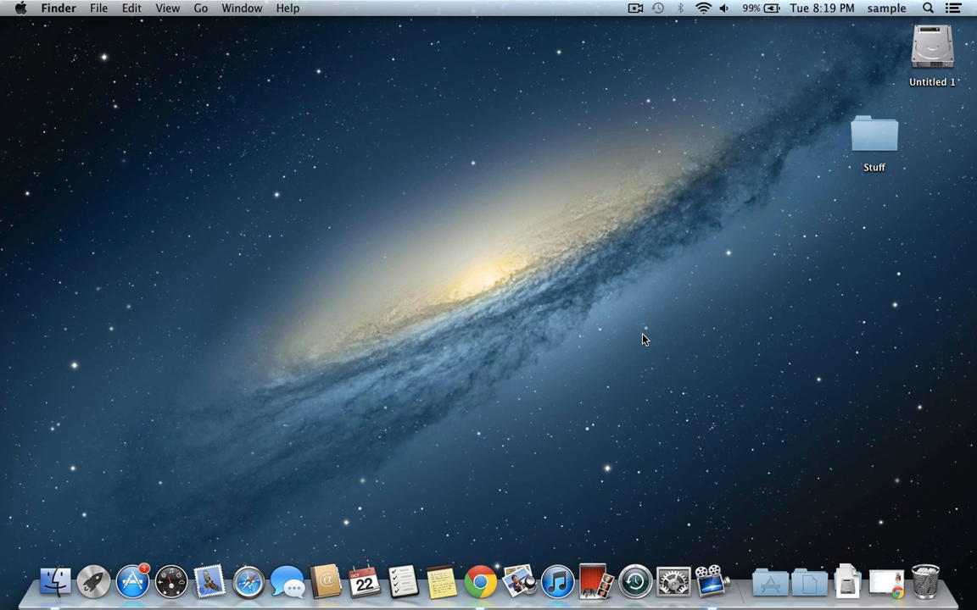
{"action": "mouse_move", "coordinate": [524, 332]}
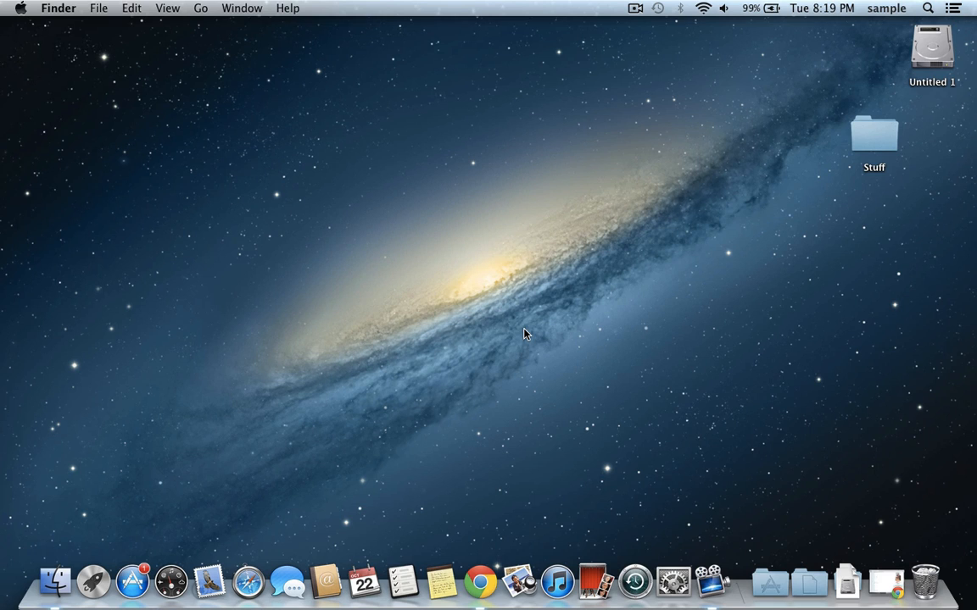
{"action": "mouse_move", "coordinate": [475, 360]}
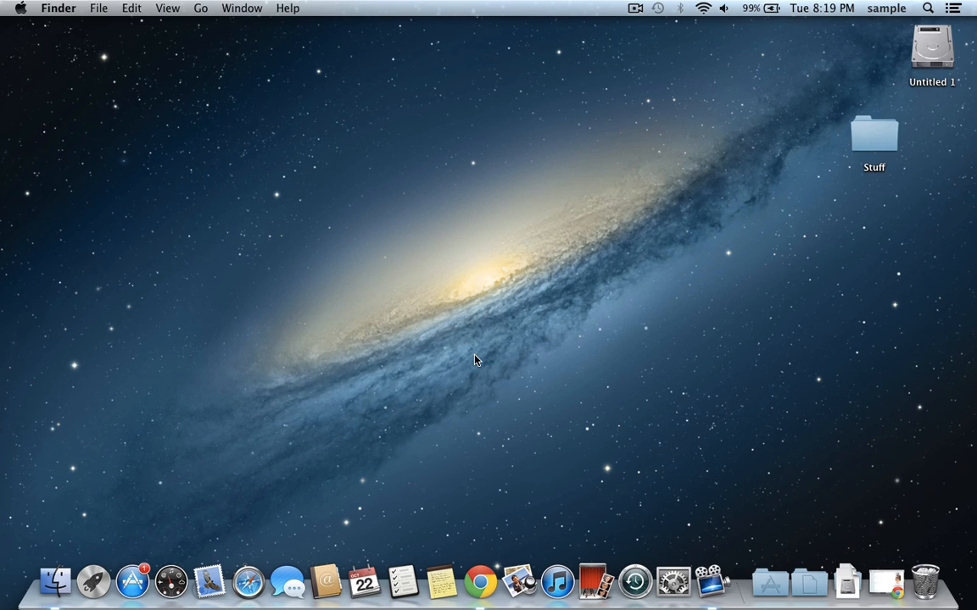
{"action": "mouse_move", "coordinate": [455, 356]}
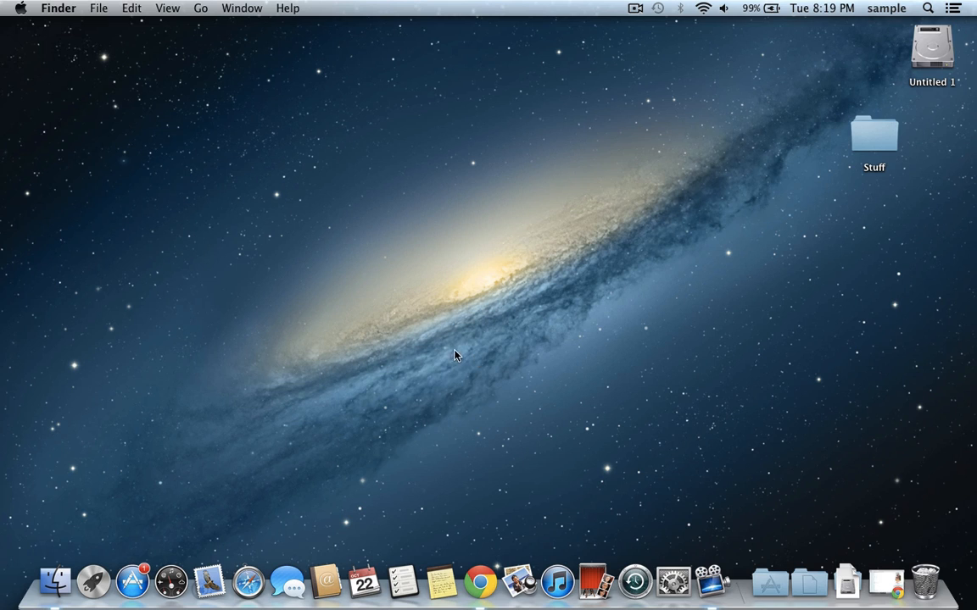
{"action": "mouse_move", "coordinate": [415, 329]}
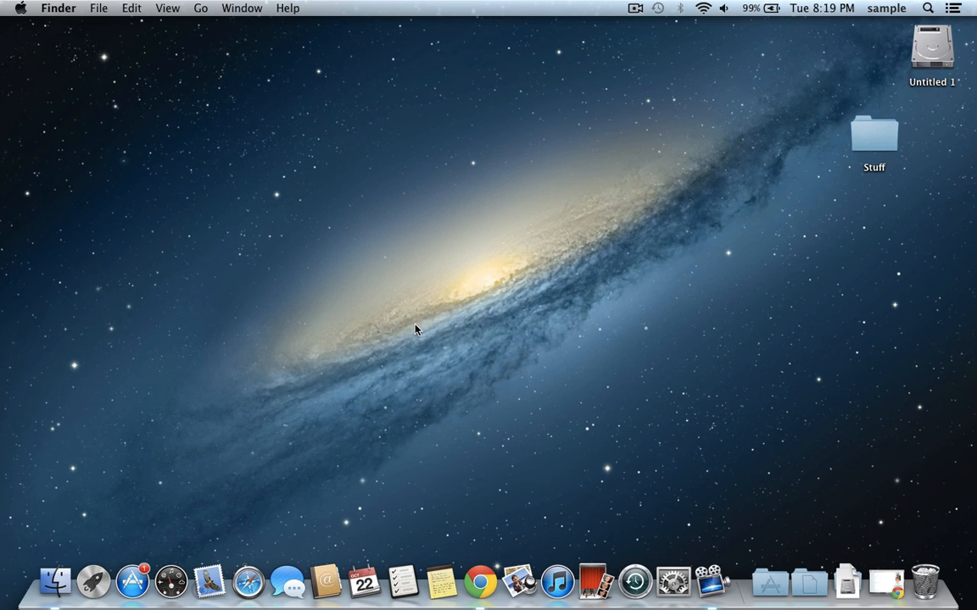
{"action": "mouse_move", "coordinate": [370, 213]}
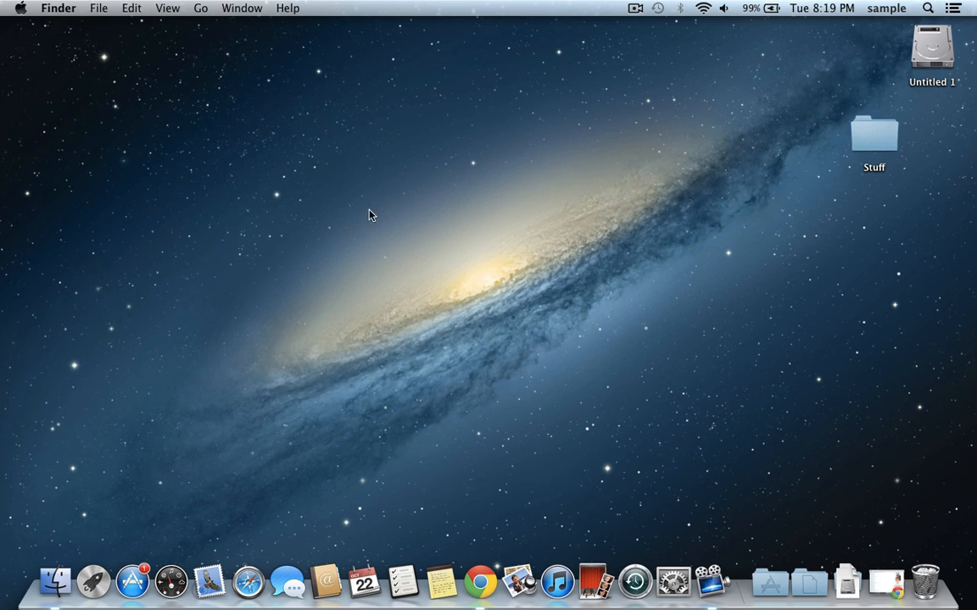
{"action": "mouse_move", "coordinate": [24, 10]}
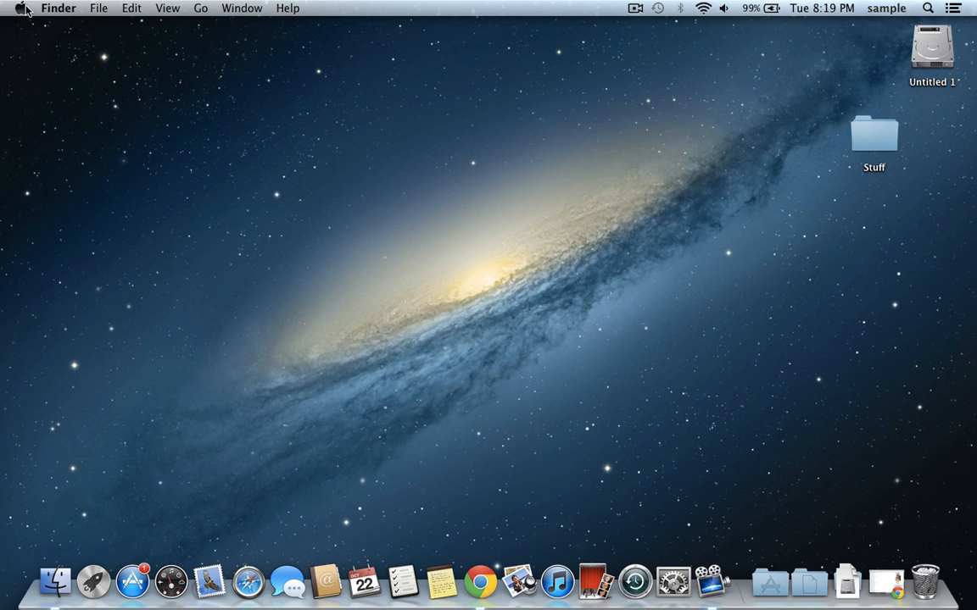
Show this Mac's details from the Apple menu: OS X 10.8, 2 GHz Core 2 Duo, 4 GB memory.
{"action": "left_click", "coordinate": [23, 7]}
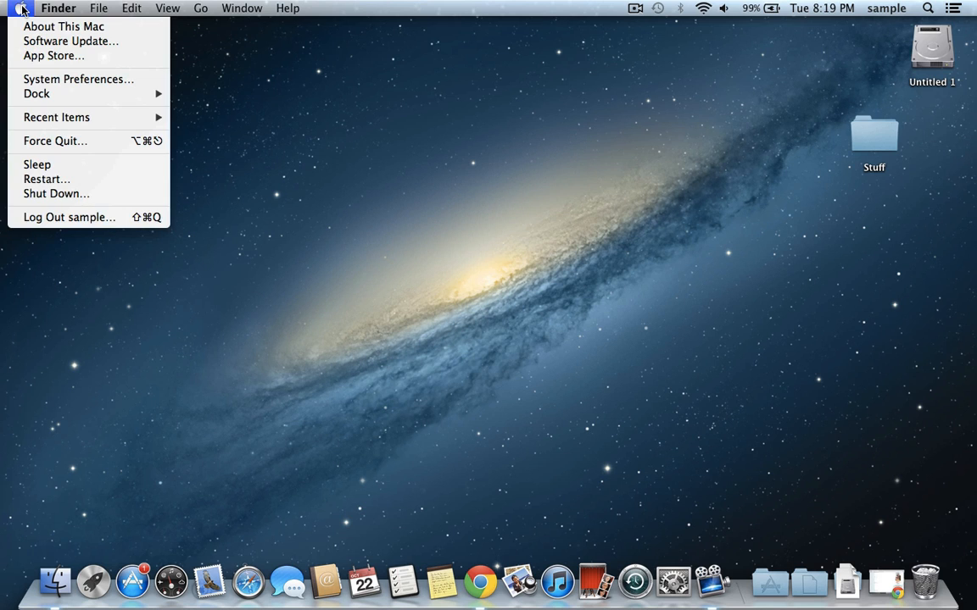
{"action": "mouse_move", "coordinate": [39, 32]}
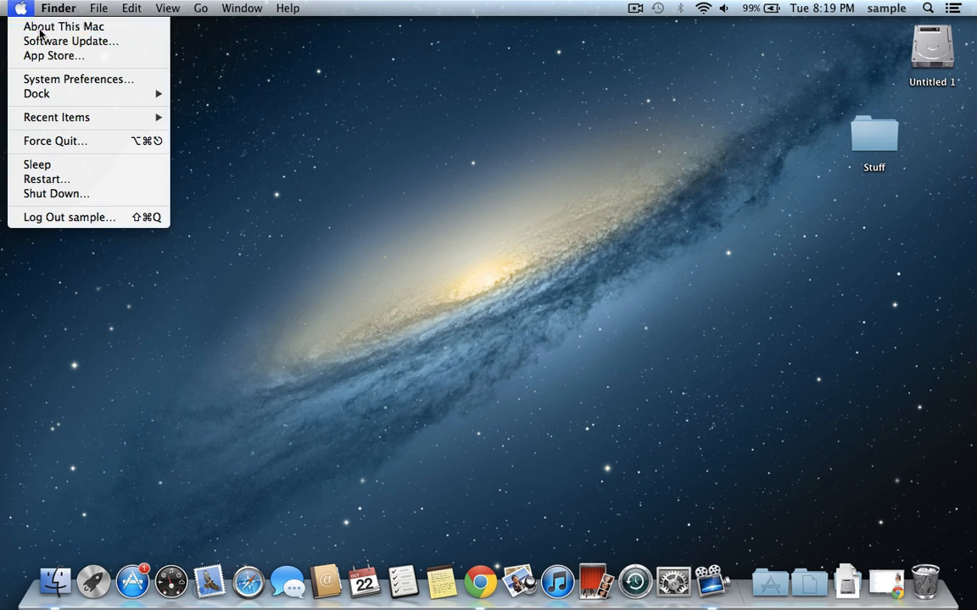
{"action": "left_click", "coordinate": [64, 27]}
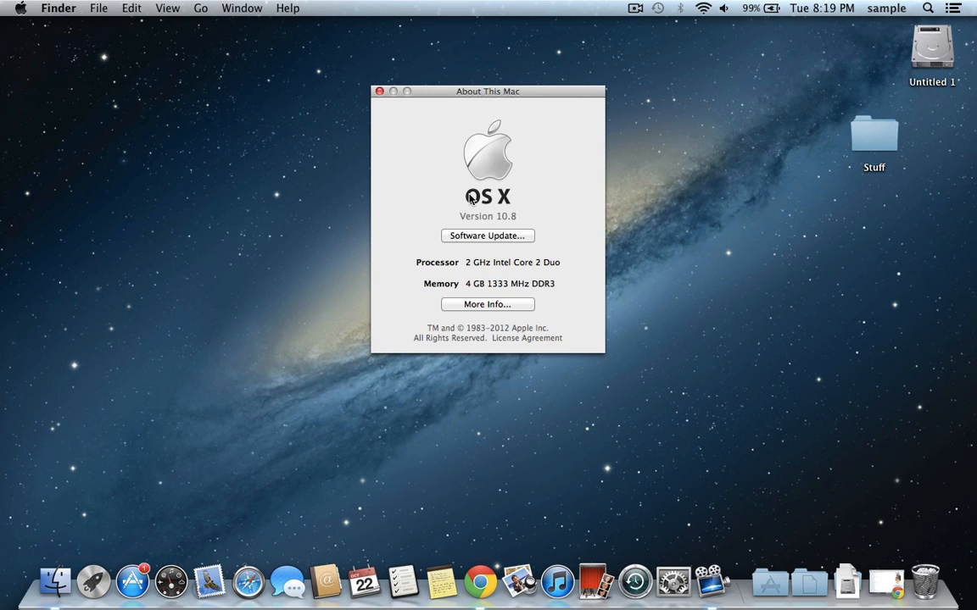
{"action": "mouse_move", "coordinate": [461, 223]}
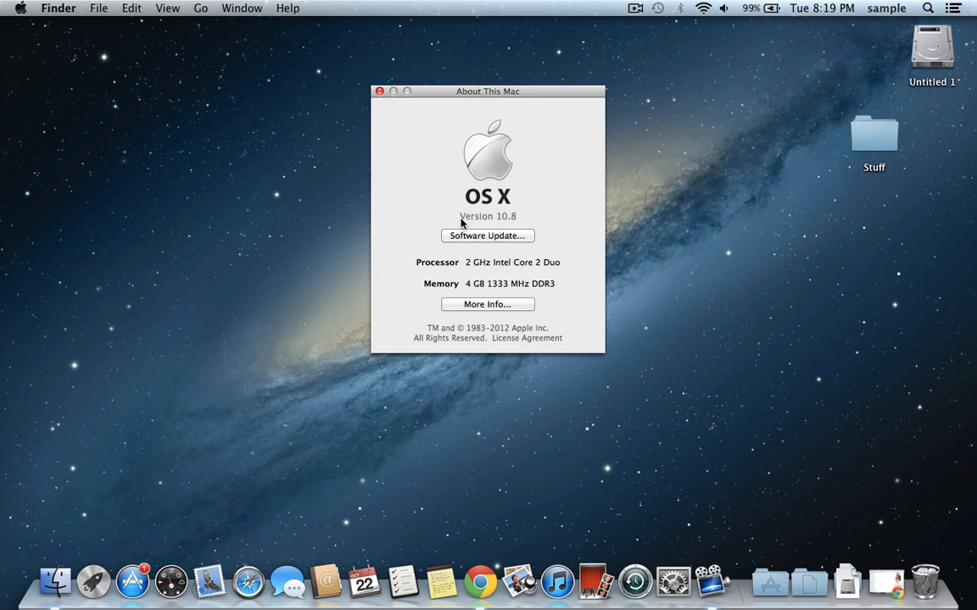
{"action": "mouse_move", "coordinate": [505, 224]}
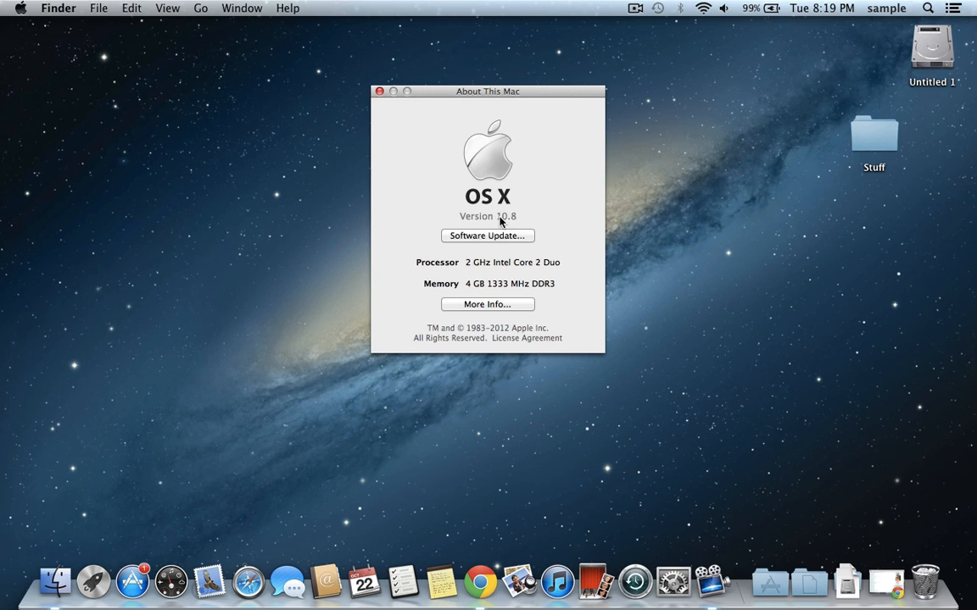
{"action": "mouse_move", "coordinate": [529, 214]}
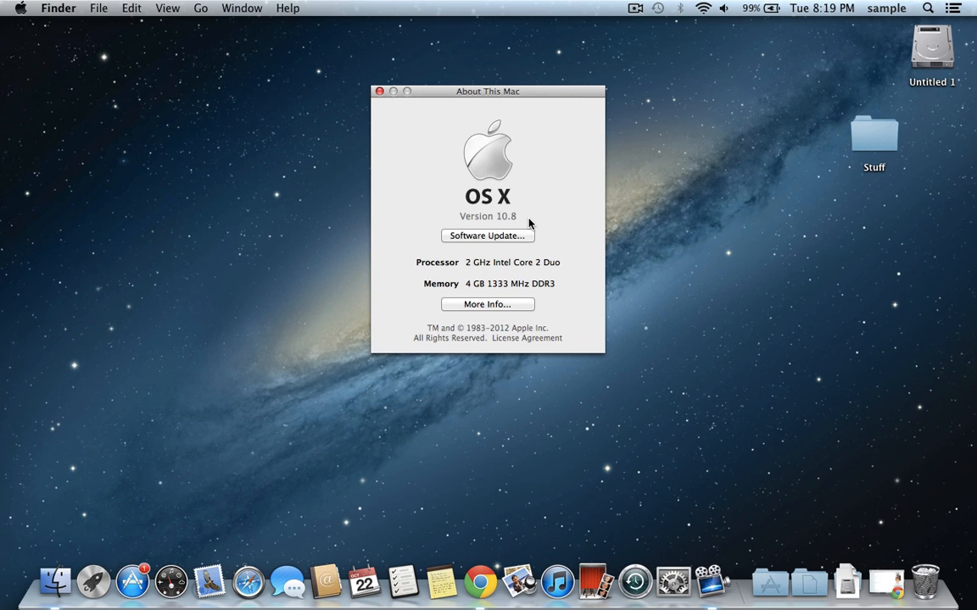
{"action": "mouse_move", "coordinate": [505, 222]}
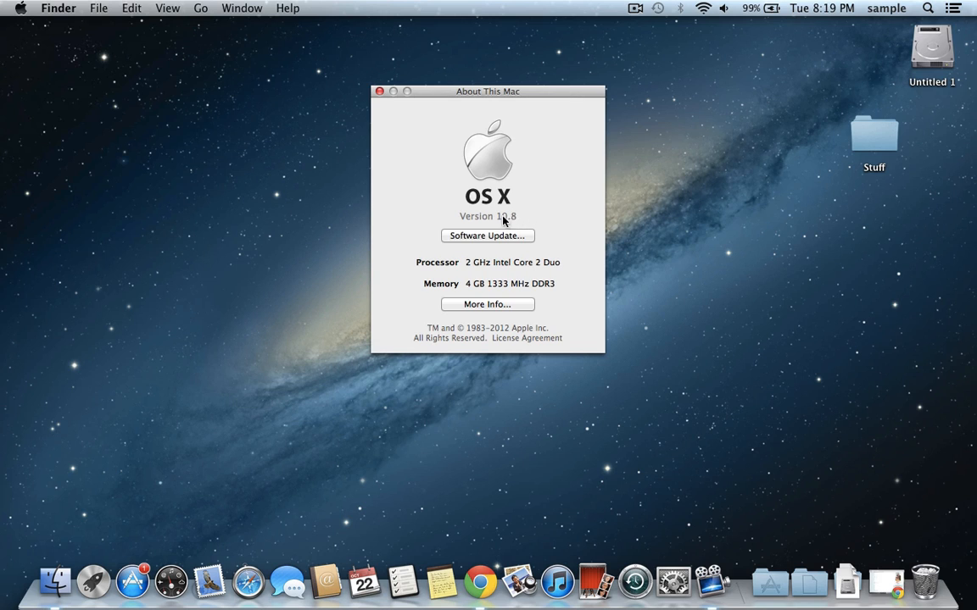
{"action": "mouse_move", "coordinate": [537, 205]}
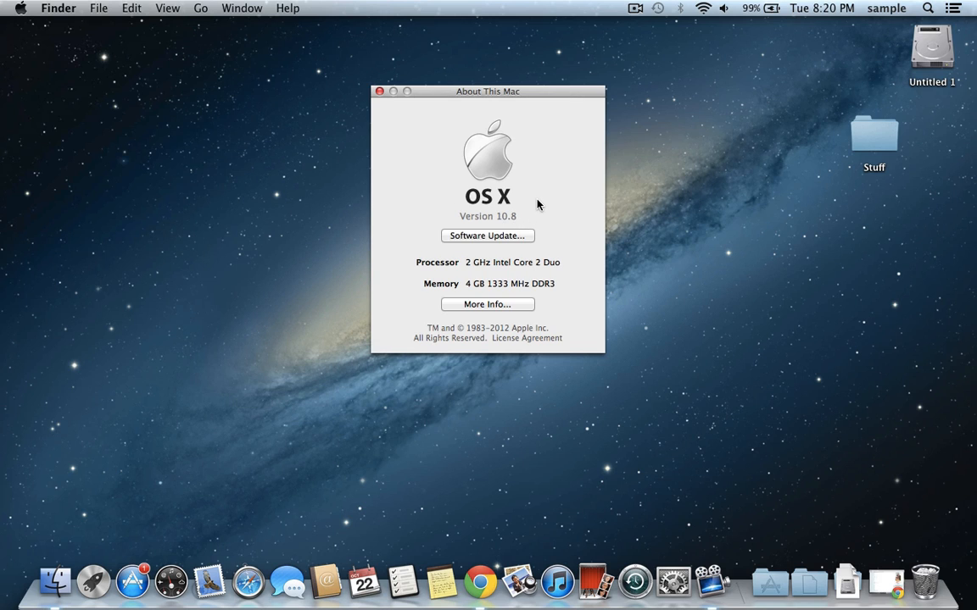
{"action": "mouse_move", "coordinate": [877, 494]}
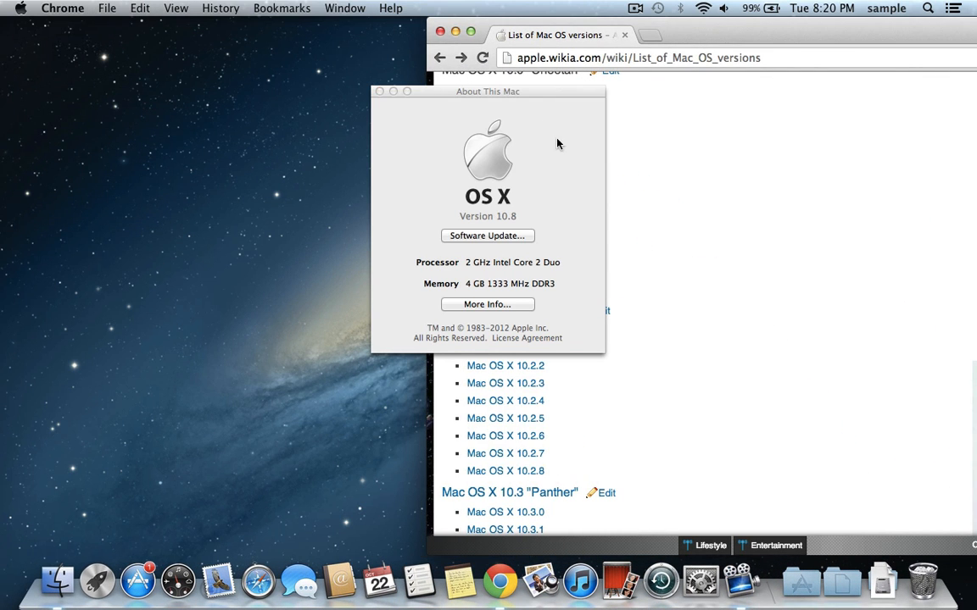
Move the About window left and scroll the wiki list down to Leopard and Snow Leopard.
{"action": "left_click_drag", "start_coordinate": [488, 92], "coordinate": [188, 95]}
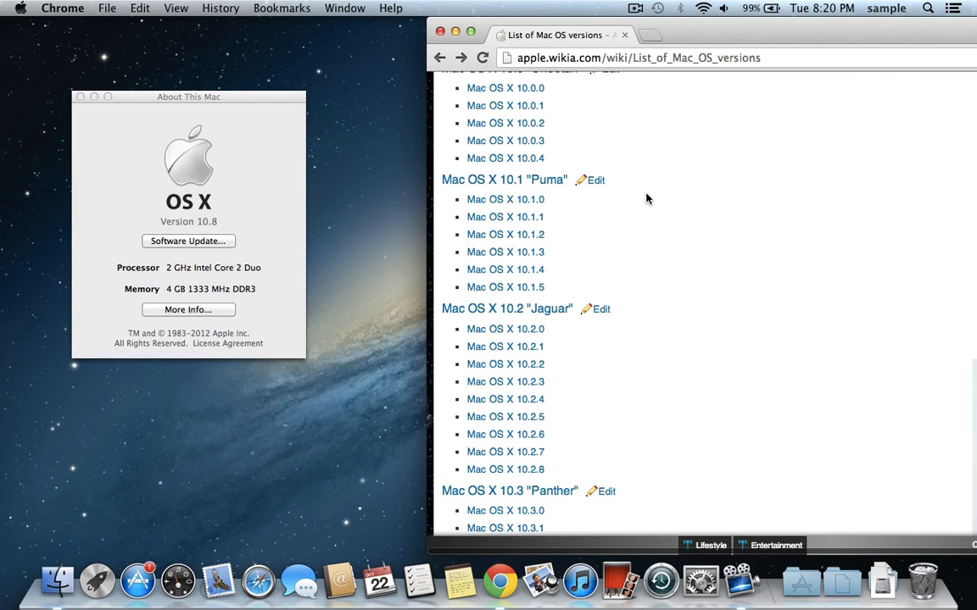
{"action": "scroll", "scroll_direction": "down", "scroll_amount": 3}
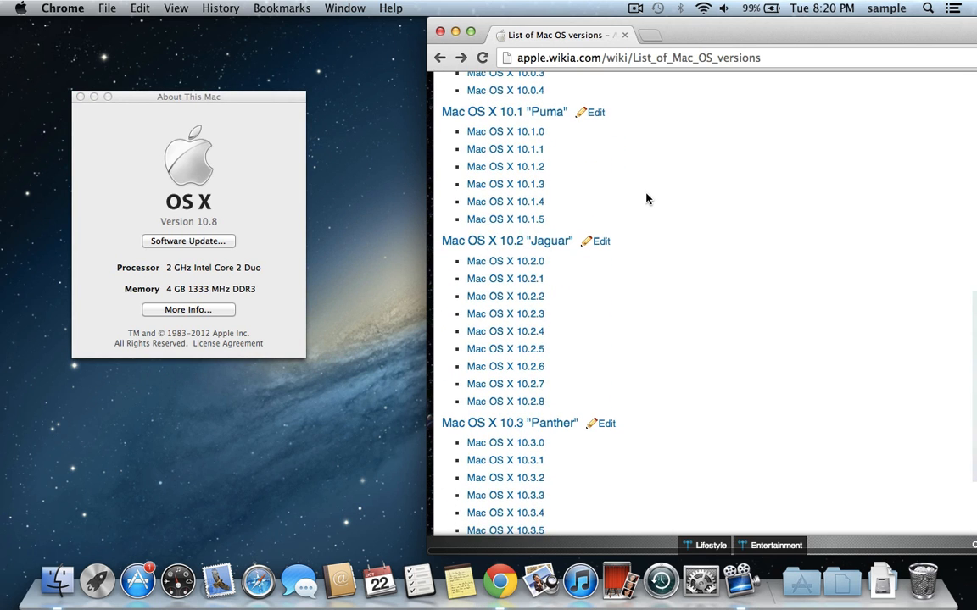
{"action": "mouse_move", "coordinate": [639, 159]}
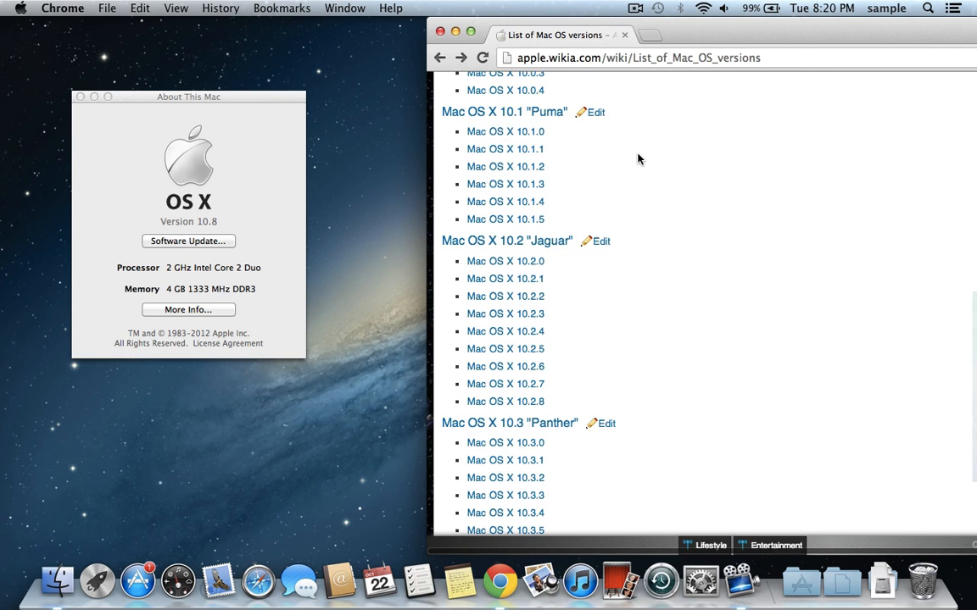
{"action": "scroll", "scroll_direction": "down", "scroll_amount": 3}
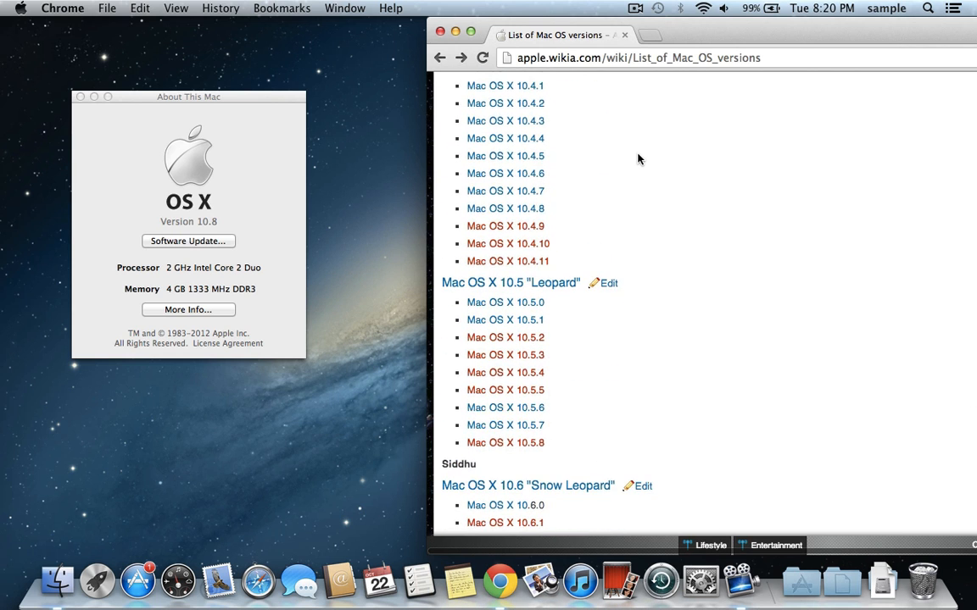
{"action": "scroll", "scroll_direction": "down", "scroll_amount": 3}
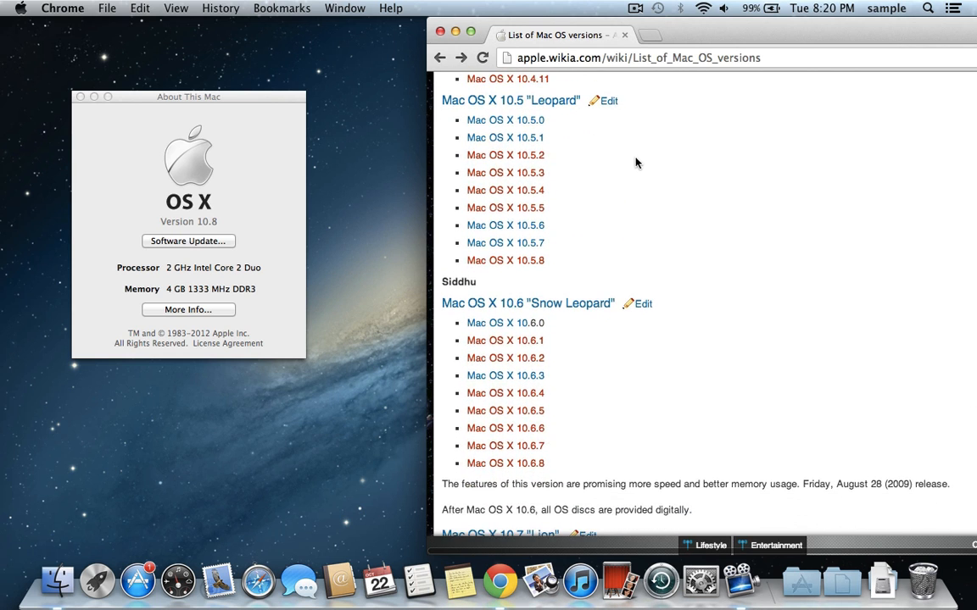
{"action": "mouse_move", "coordinate": [569, 212]}
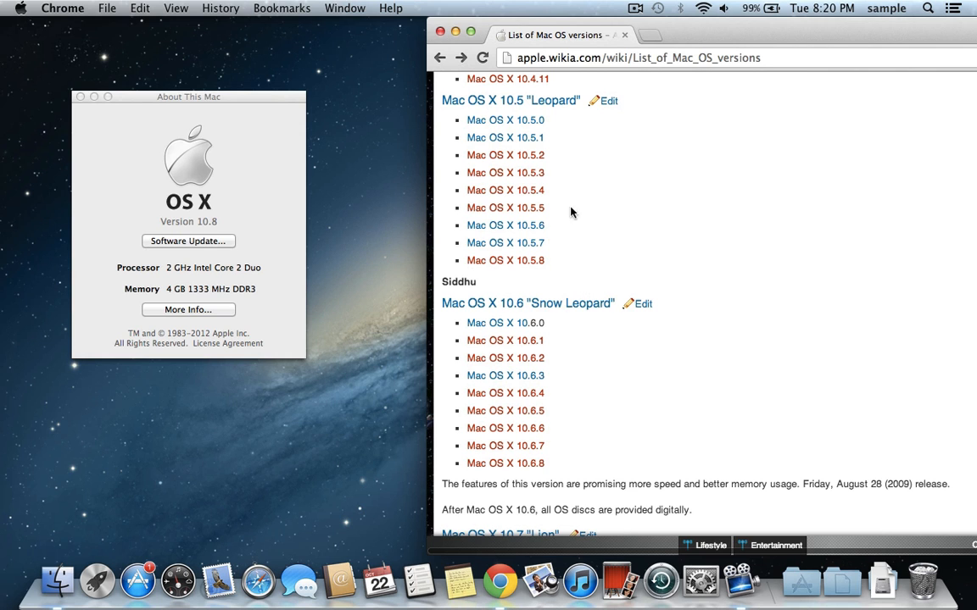
{"action": "mouse_move", "coordinate": [719, 195]}
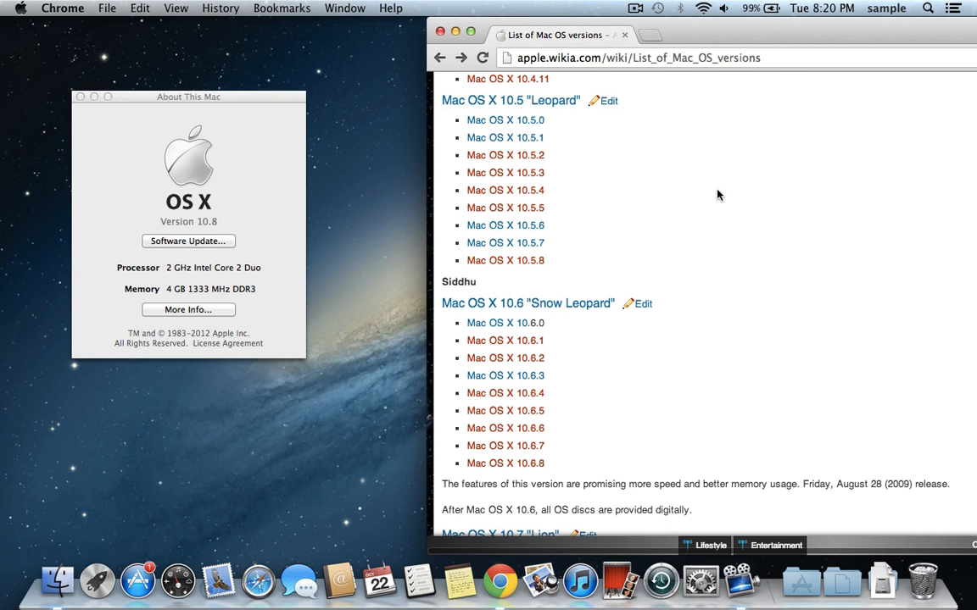
{"action": "scroll", "scroll_direction": "down", "scroll_amount": 3}
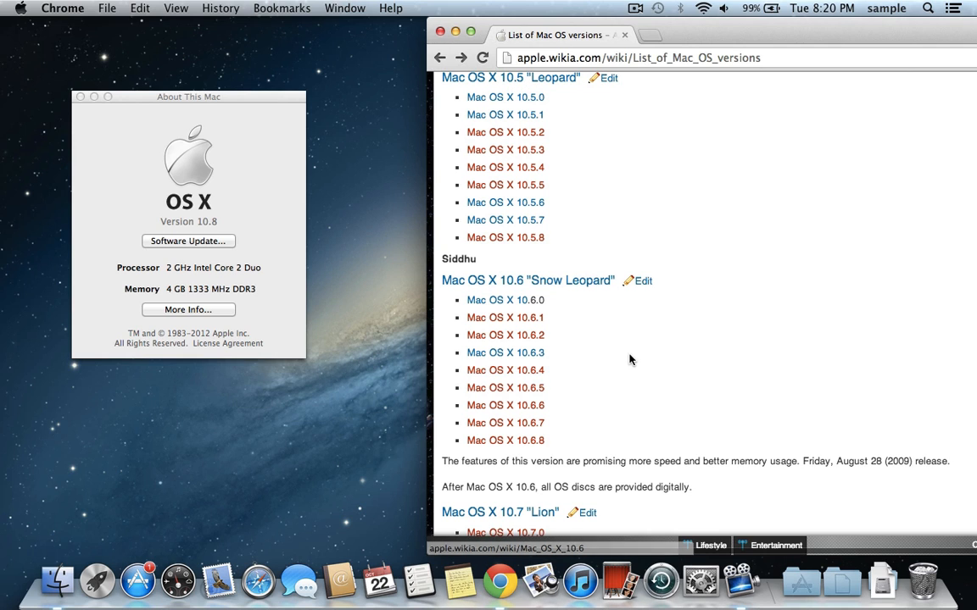
{"action": "mouse_move", "coordinate": [380, 278]}
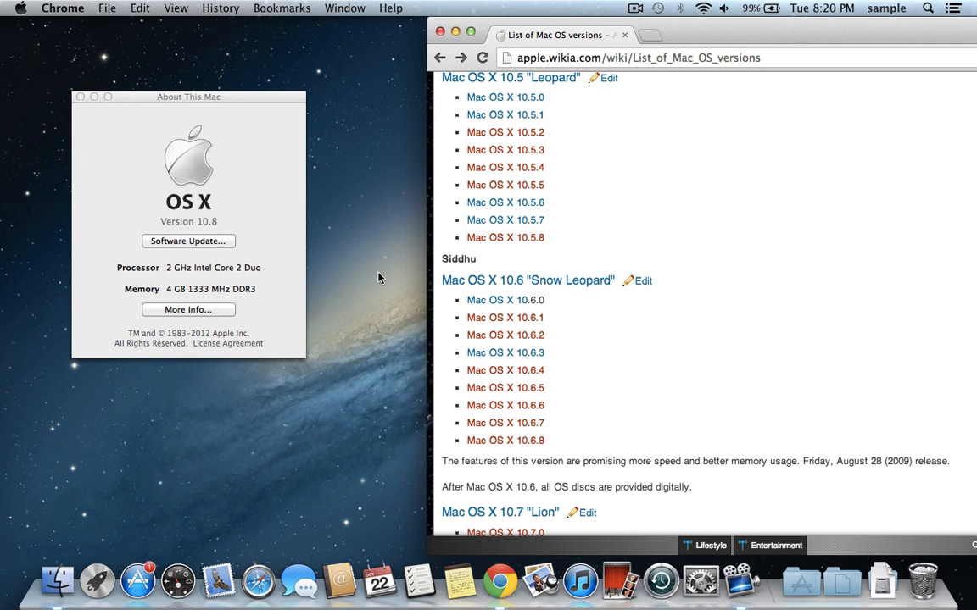
Scroll the wiki list down to the 10.7 Lion and 10.8 Mountain Lion releases.
{"action": "scroll", "scroll_direction": "down", "scroll_amount": 3}
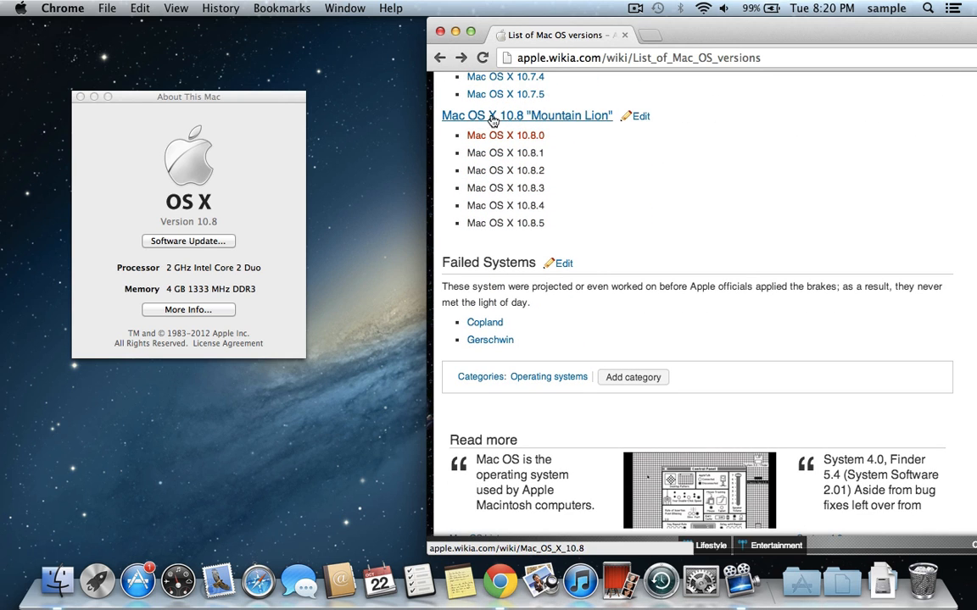
{"action": "mouse_move", "coordinate": [563, 263]}
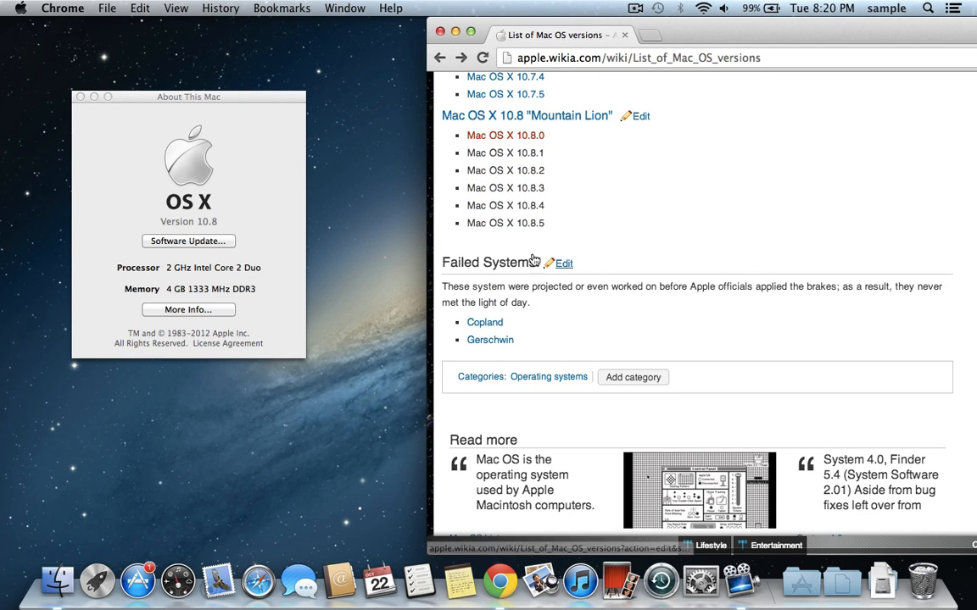
{"action": "mouse_move", "coordinate": [590, 248]}
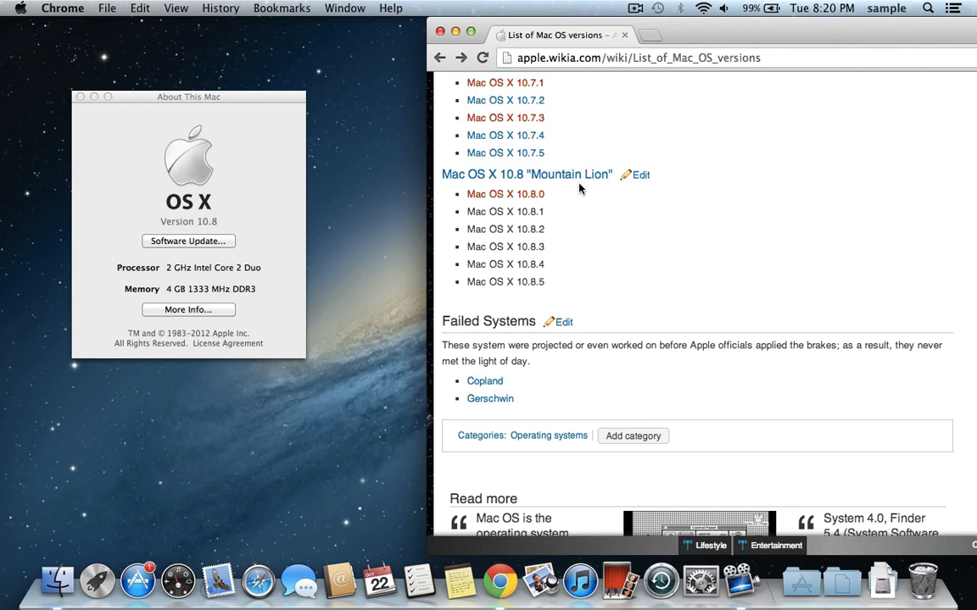
{"action": "left_click", "coordinate": [526, 174]}
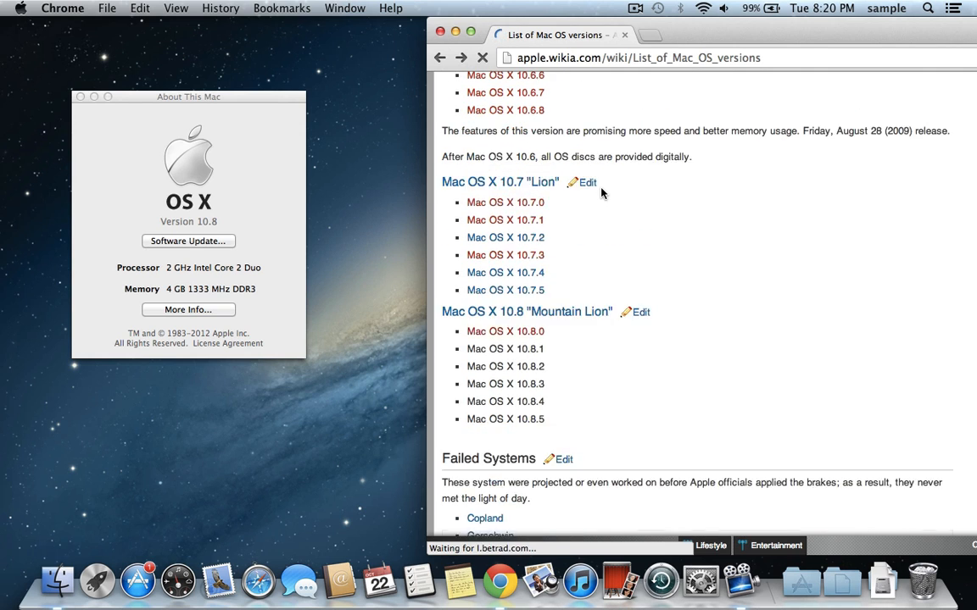
{"action": "scroll", "scroll_direction": "down", "scroll_amount": 3}
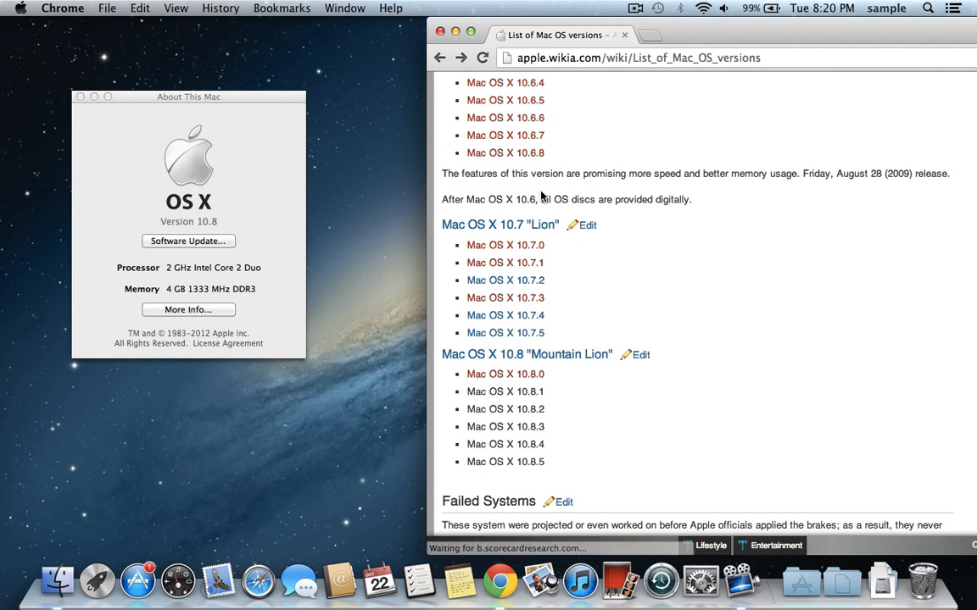